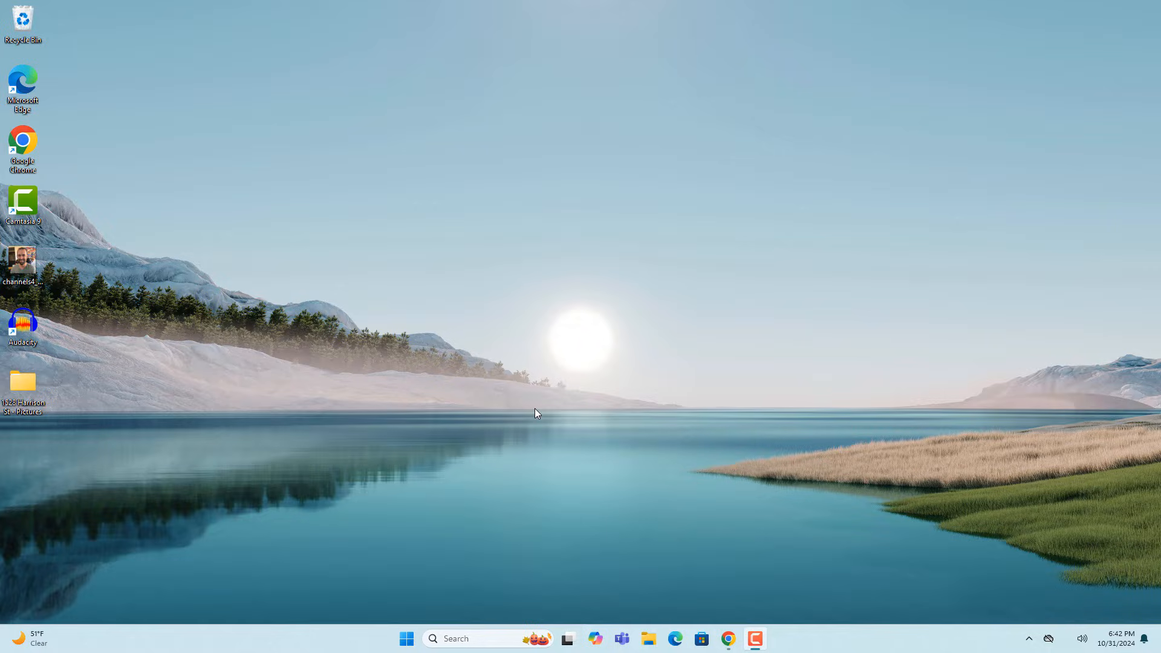
{"action": "mouse_move", "coordinate": [1004, 595]}
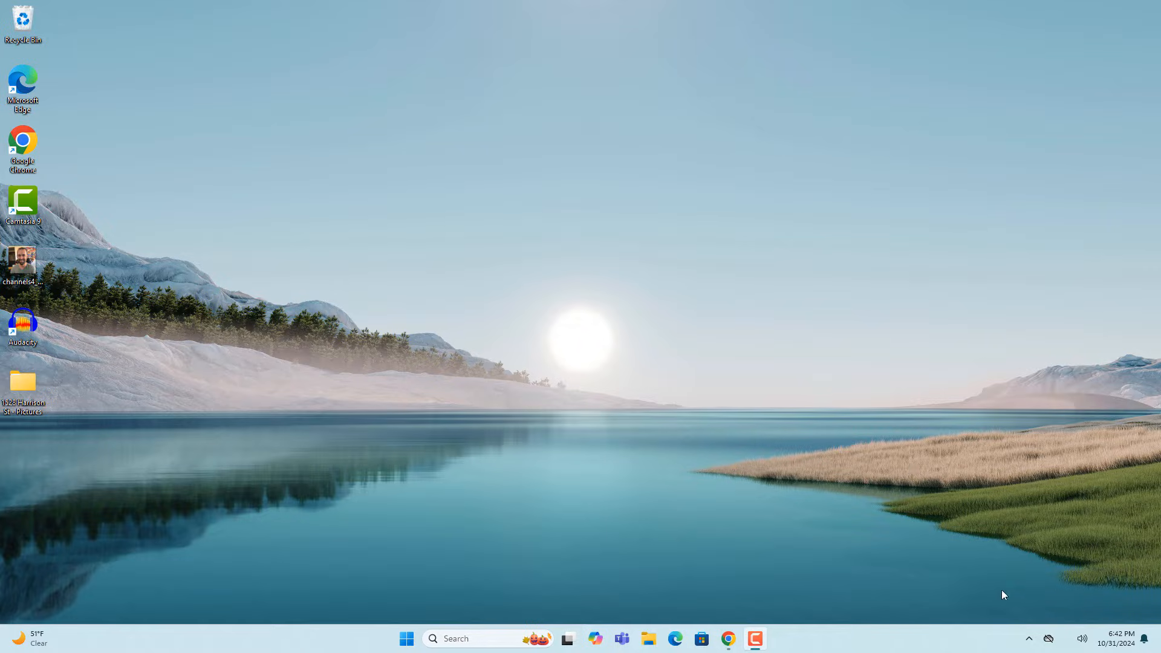
Step: Check Quick Settings for a missing Wi-Fi option, then bring up Start to search
{"action": "left_click", "coordinate": [1082, 639]}
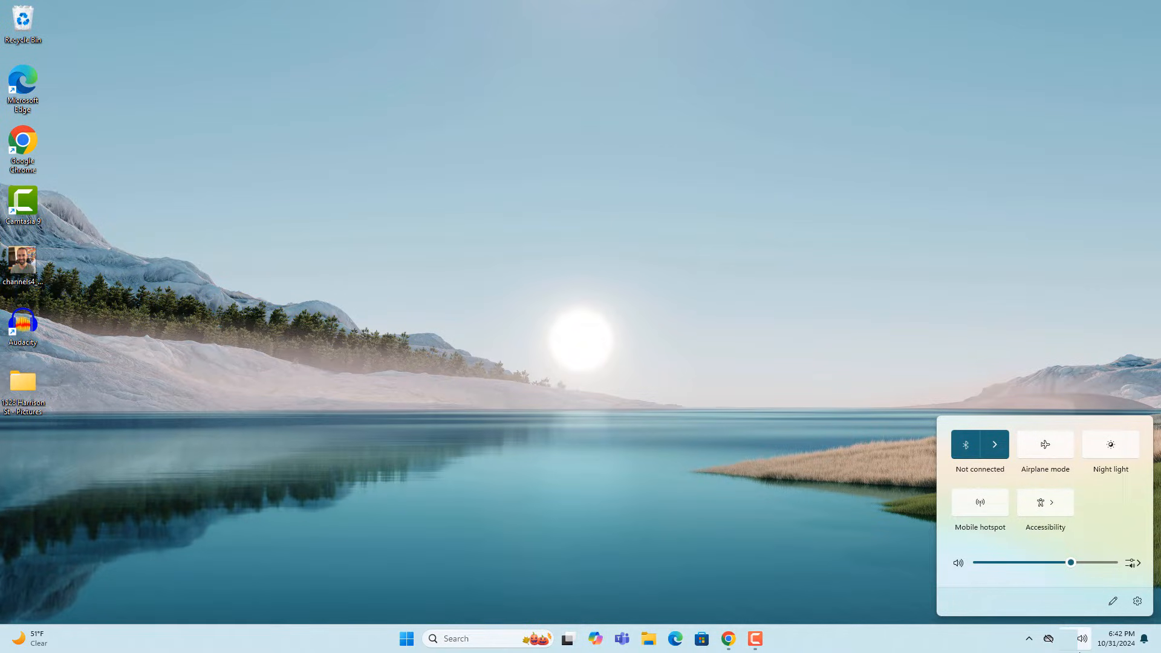
{"action": "left_click", "coordinate": [608, 497]}
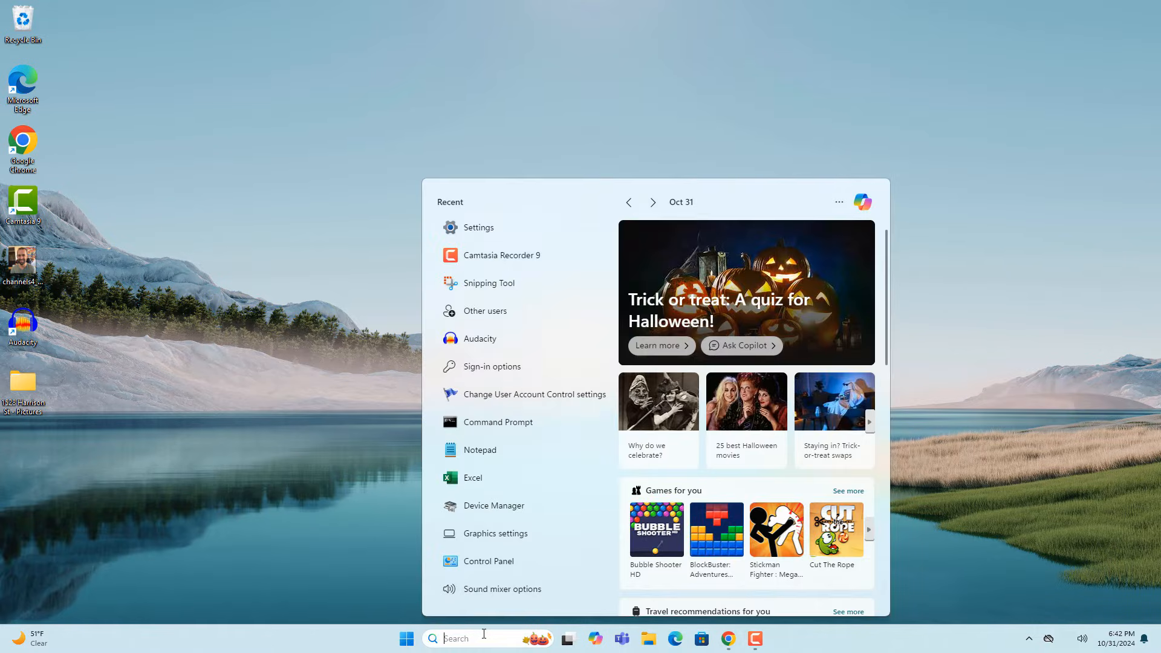
Step: Search for Settings and navigate to System > Troubleshoot > Other troubleshooters
{"action": "type", "text": "Settings"}
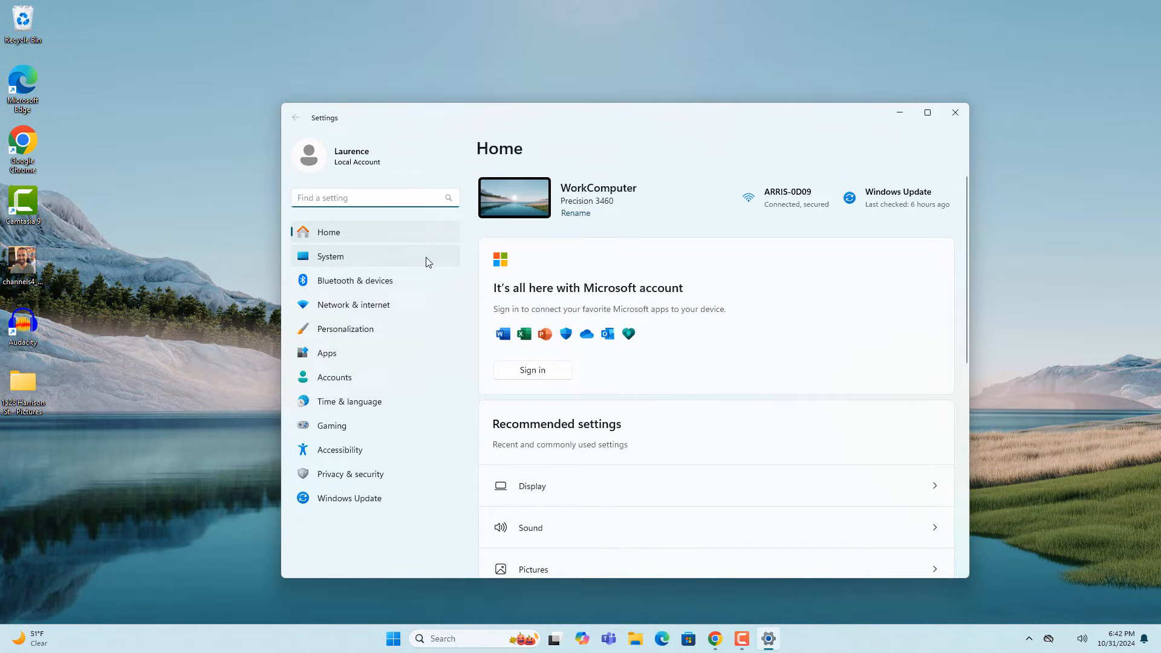
{"action": "left_click", "coordinate": [330, 256]}
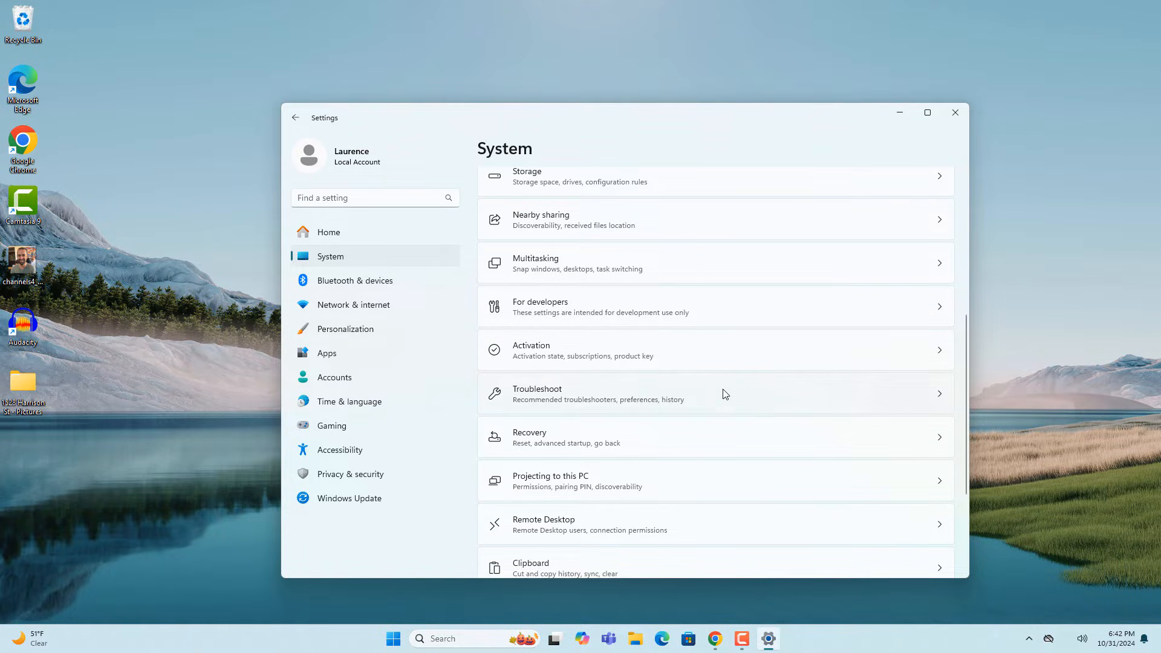
{"action": "left_click", "coordinate": [599, 393]}
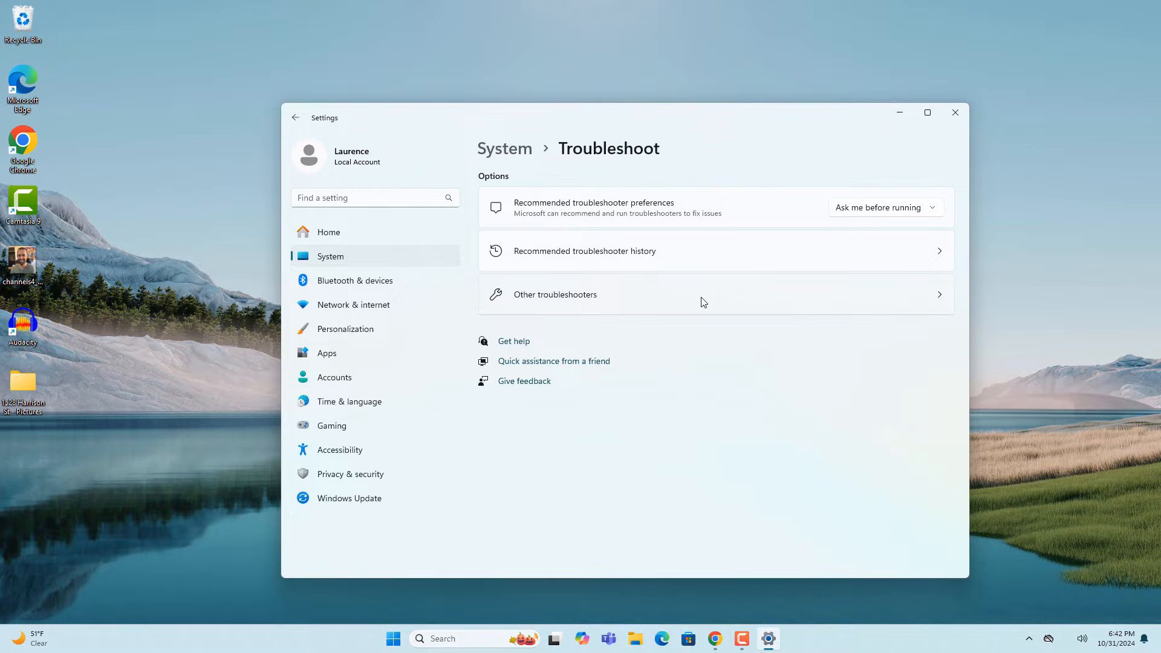
{"action": "left_click", "coordinate": [555, 294]}
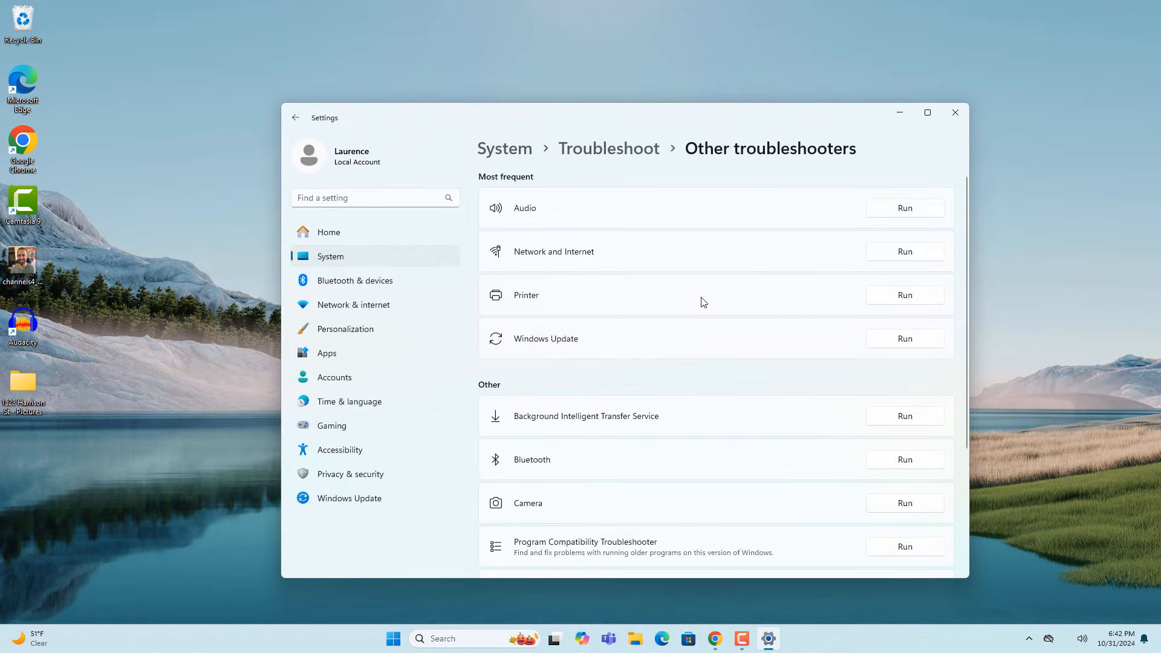
{"action": "mouse_move", "coordinate": [904, 251]}
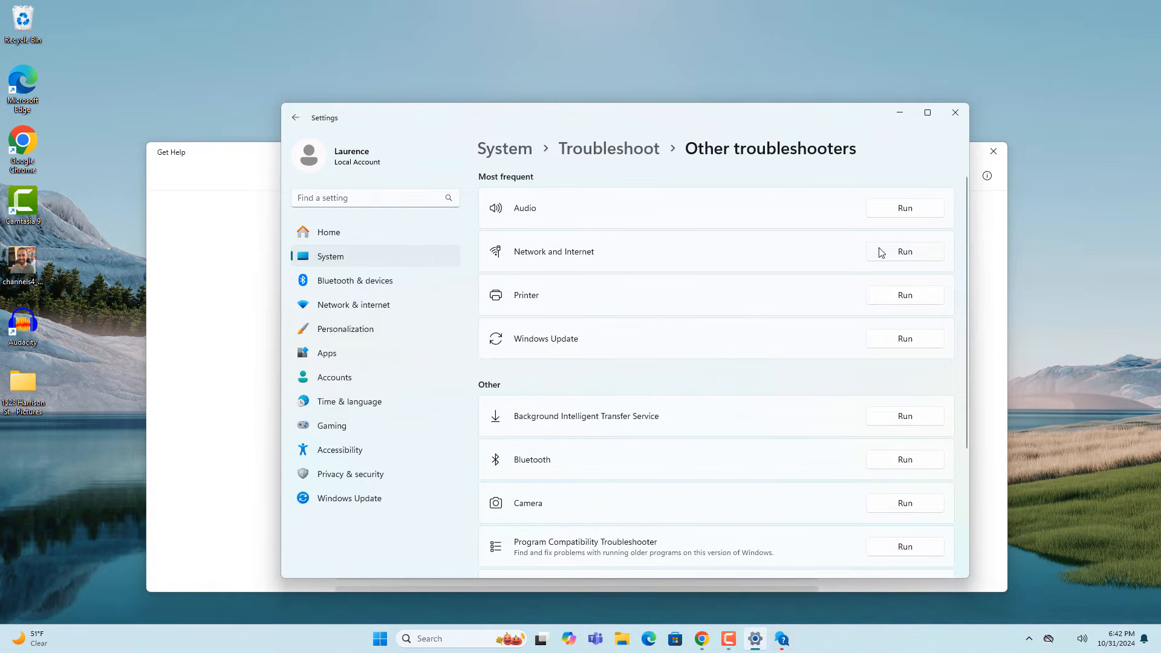
Step: Review the Get Help result showing no connection problems, expand 'Try a different website', and close it
{"action": "left_click", "coordinate": [904, 252]}
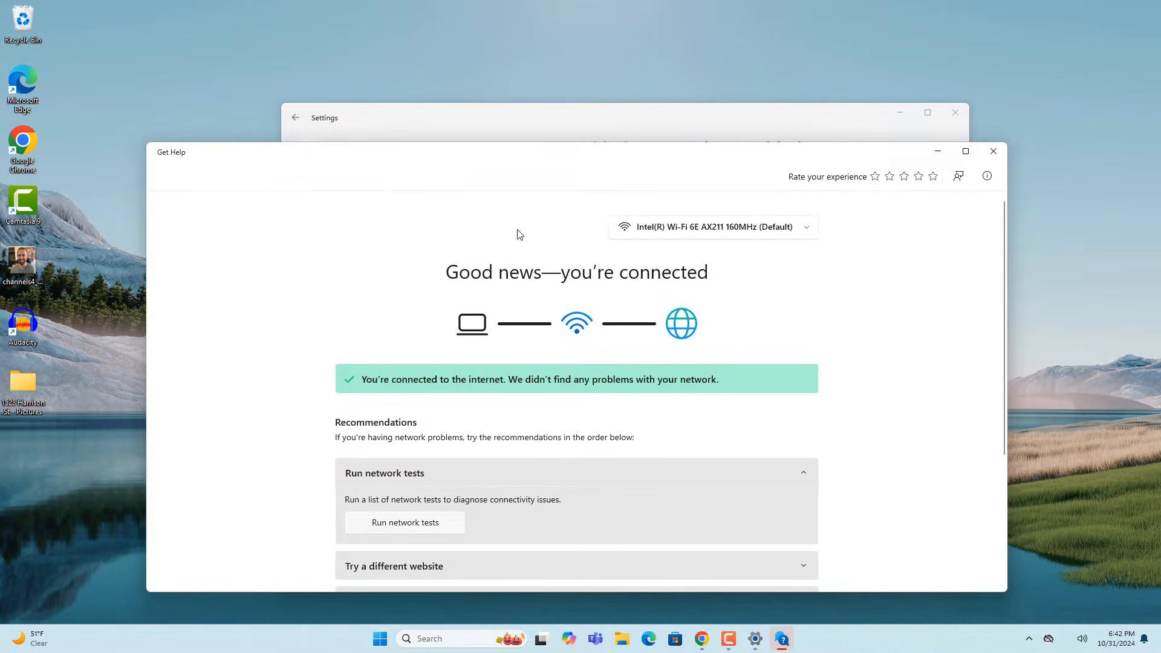
{"action": "scroll", "scroll_direction": "down", "scroll_amount": 3}
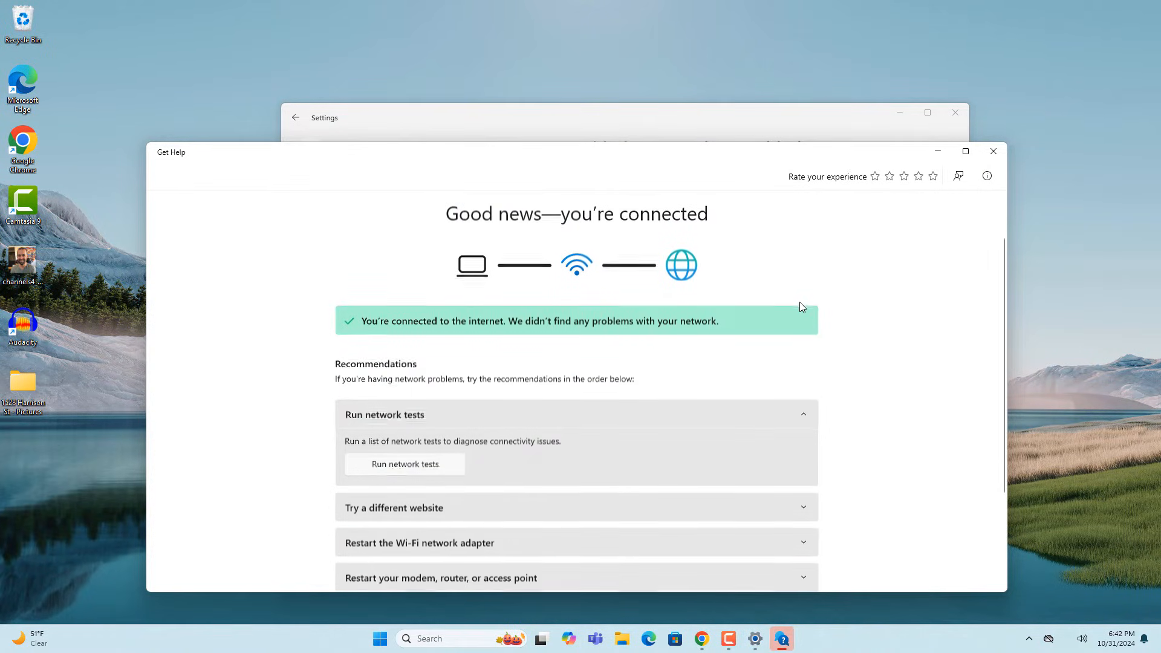
{"action": "left_click", "coordinate": [404, 464]}
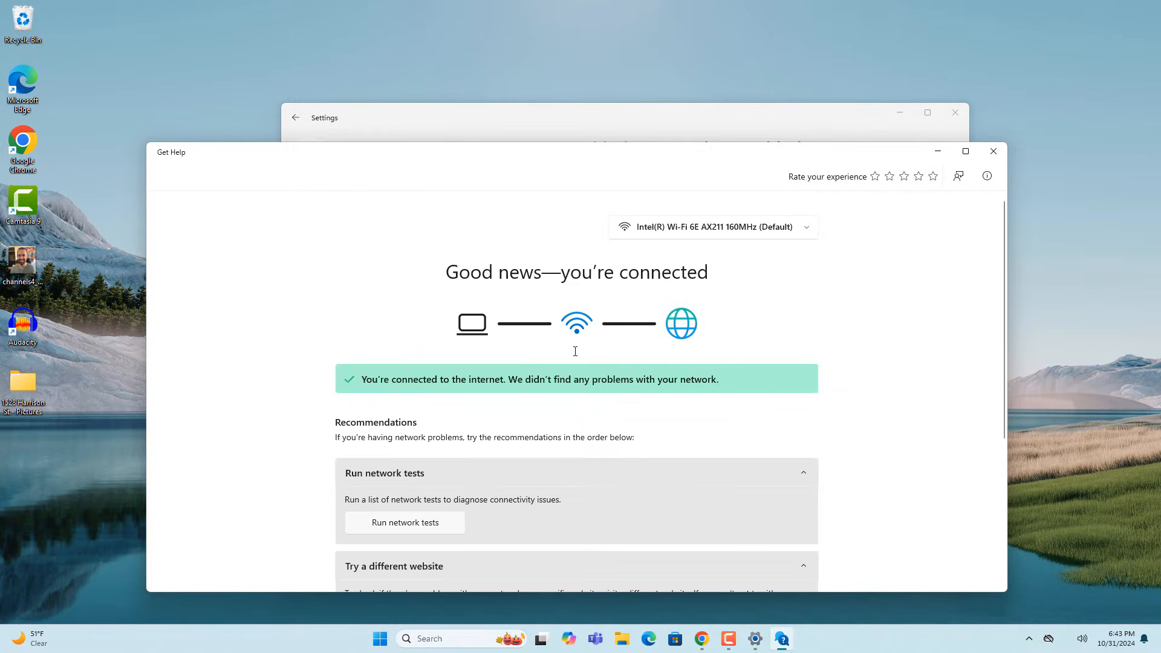
{"action": "mouse_move", "coordinate": [664, 320]}
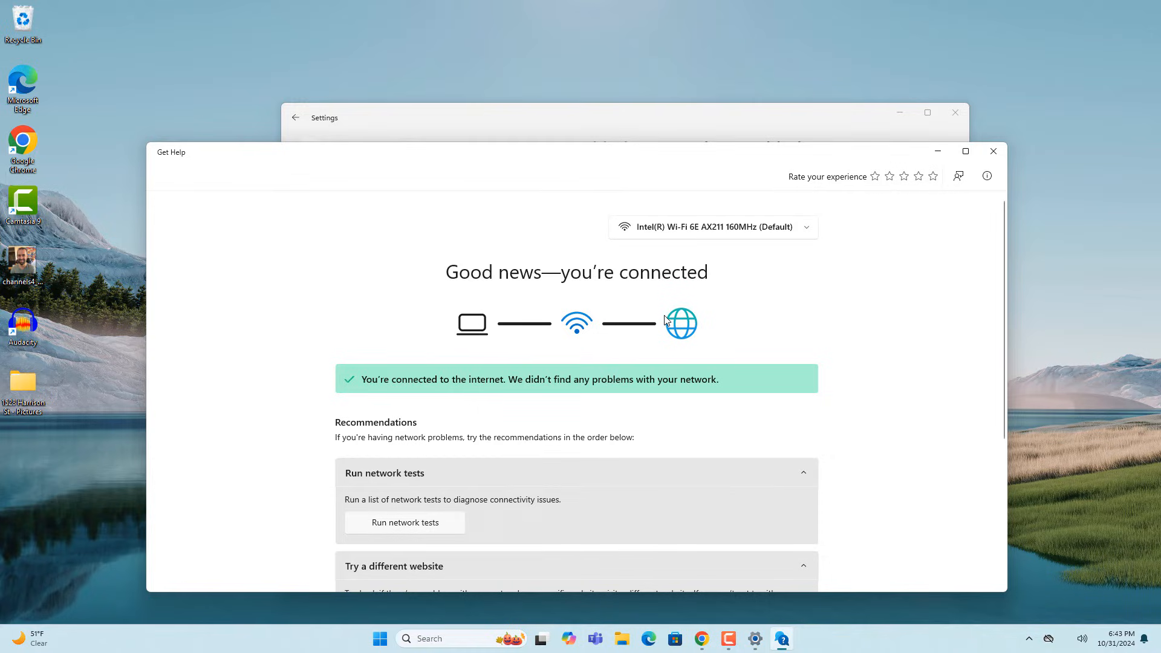
{"action": "left_click", "coordinate": [992, 152]}
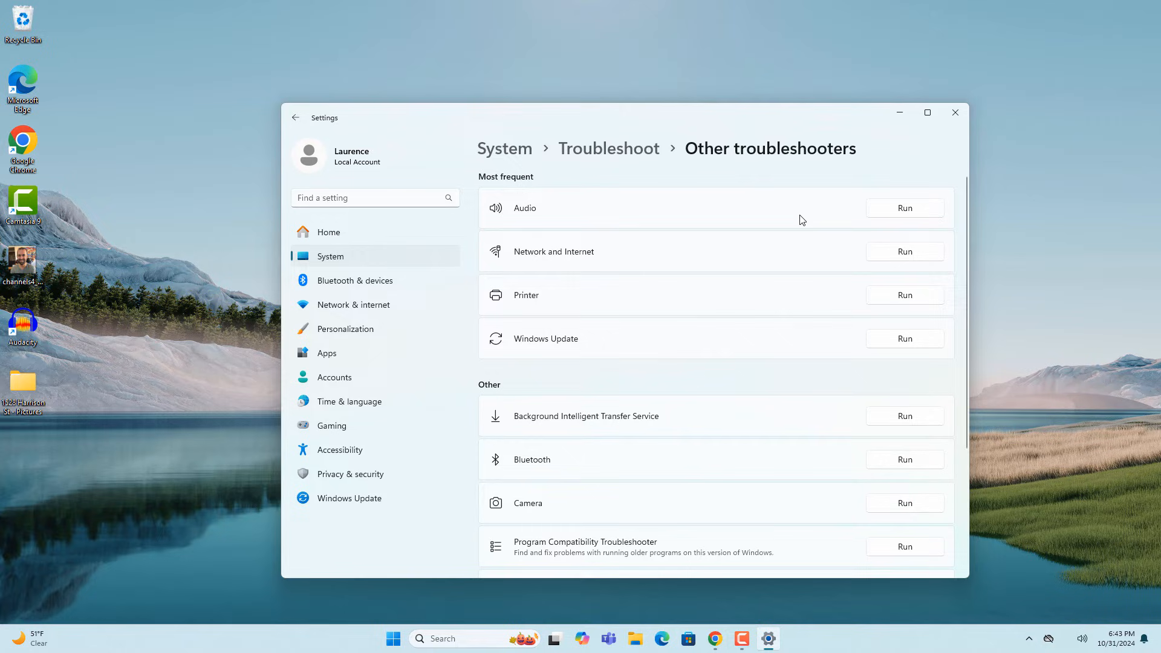
Step: Navigate from Network & internet to the Advanced network settings page
{"action": "left_click", "coordinate": [353, 305]}
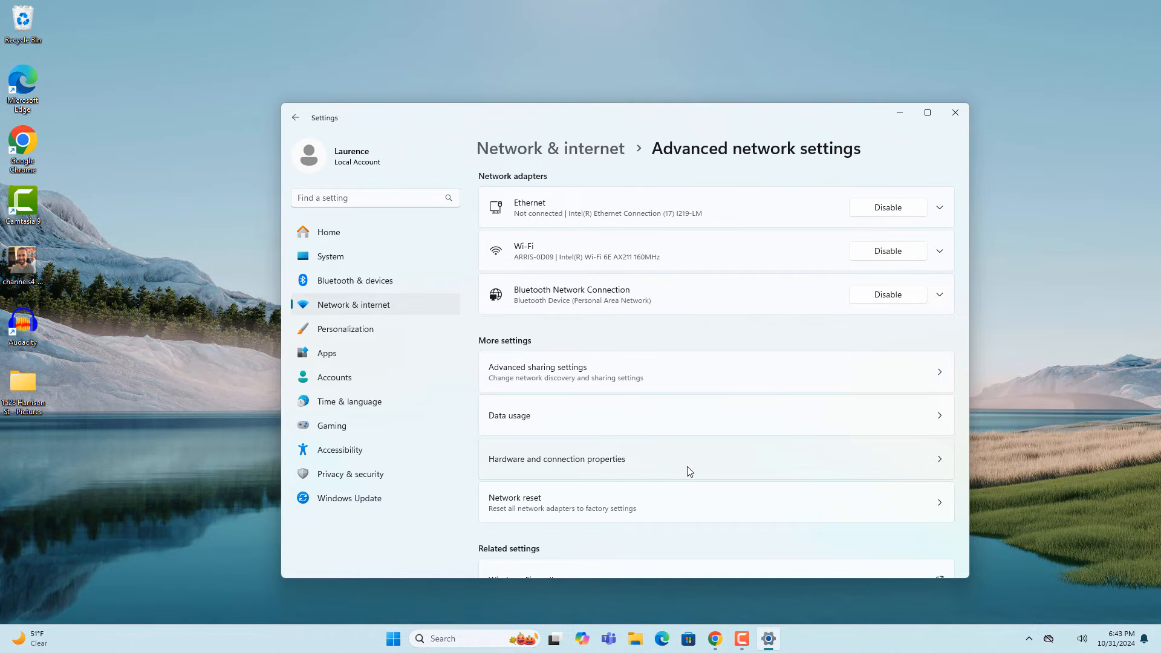
{"action": "scroll", "scroll_direction": "down", "scroll_amount": 3}
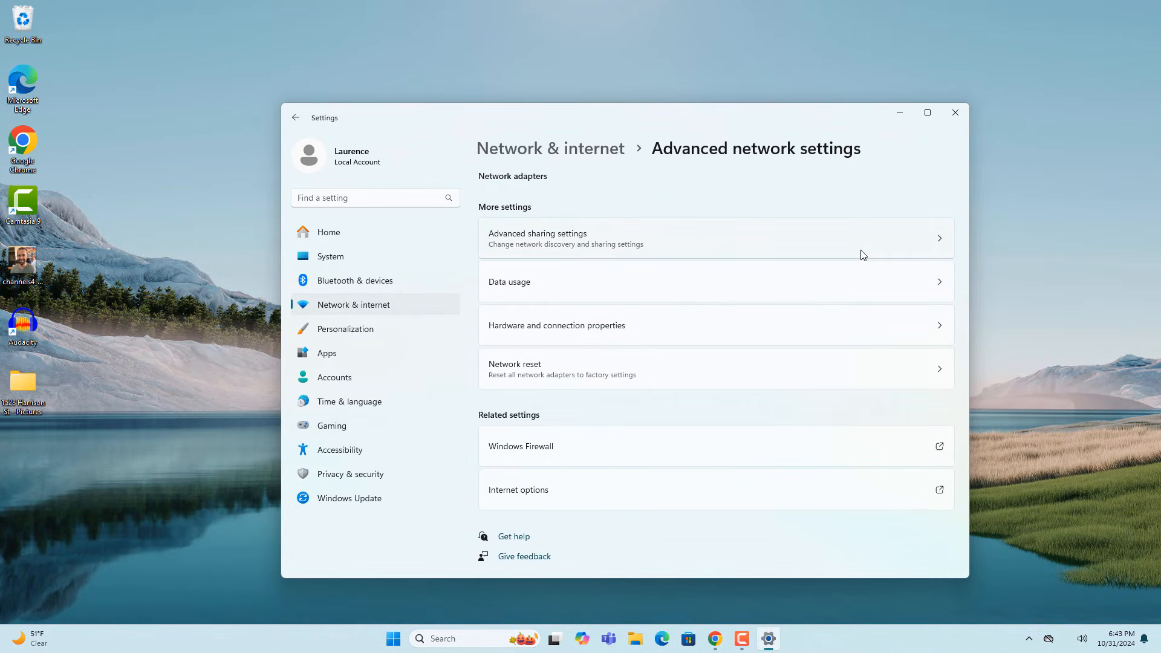
{"action": "mouse_move", "coordinate": [453, 336]}
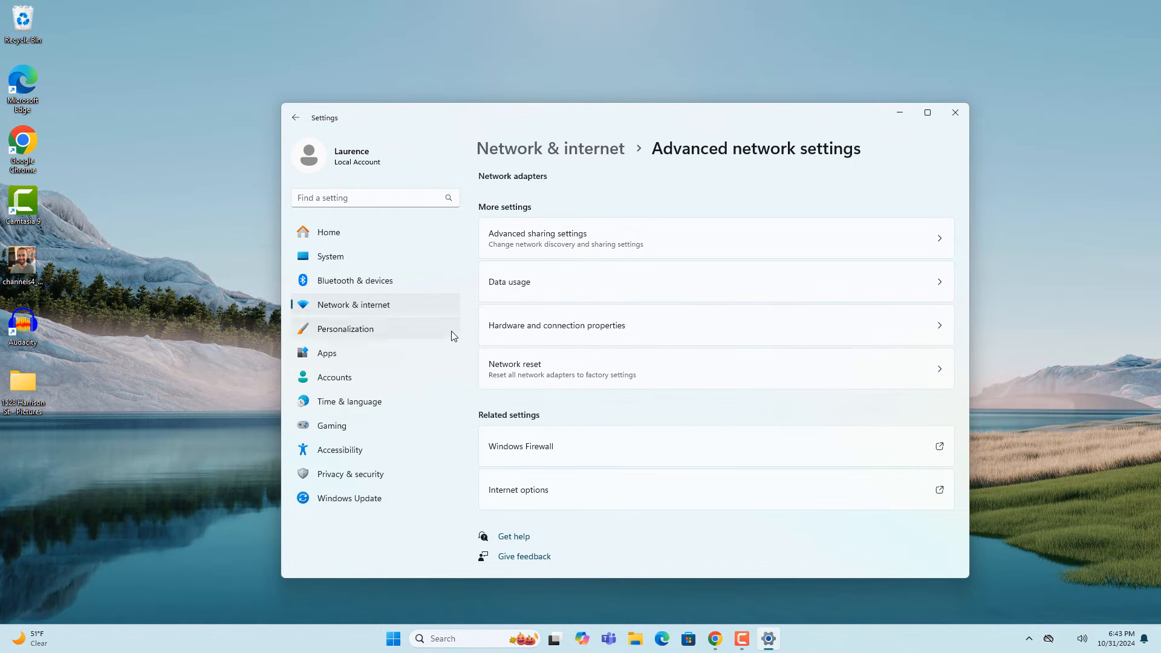
{"action": "left_click", "coordinate": [295, 117]}
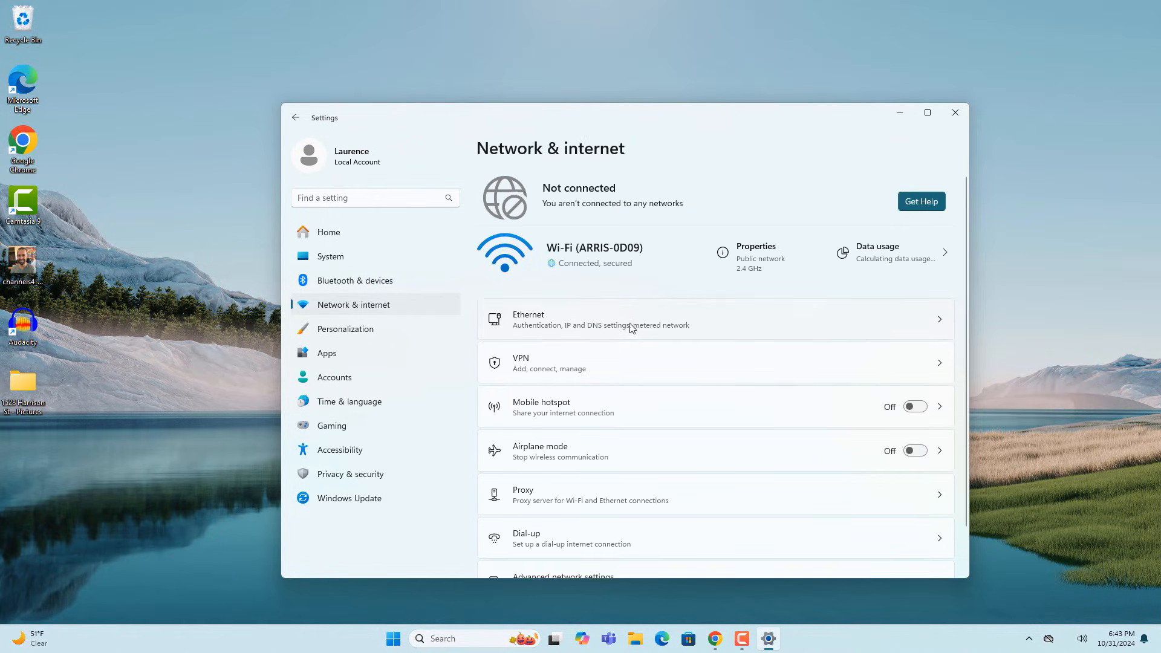
{"action": "left_click", "coordinate": [563, 576]}
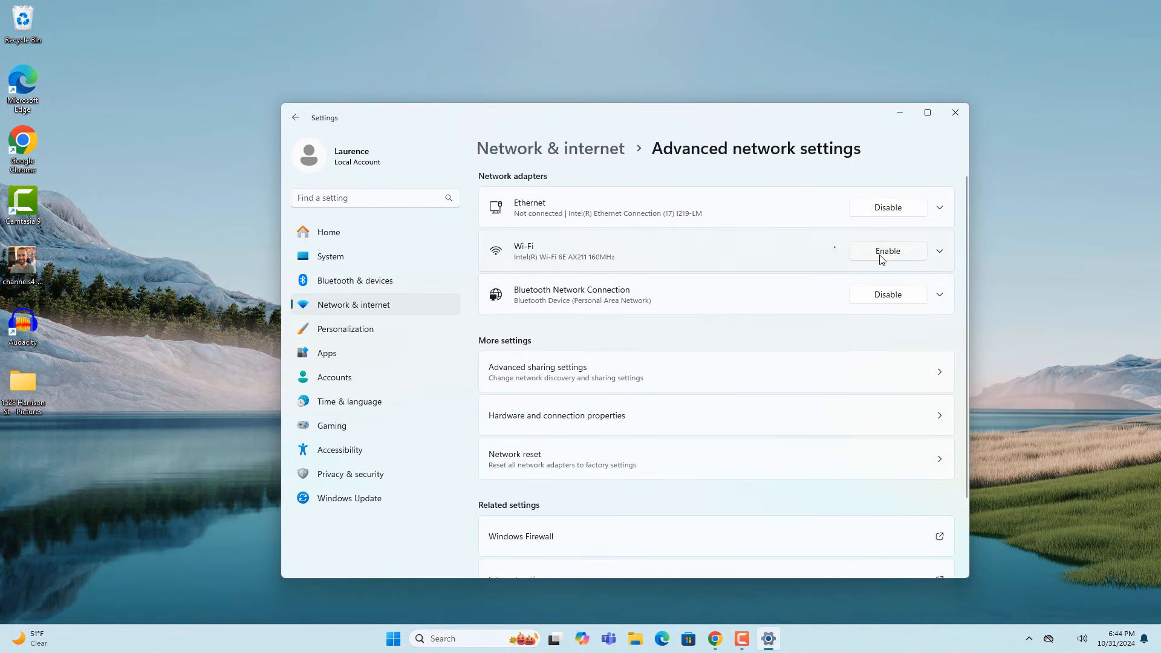
{"action": "mouse_move", "coordinate": [795, 265]}
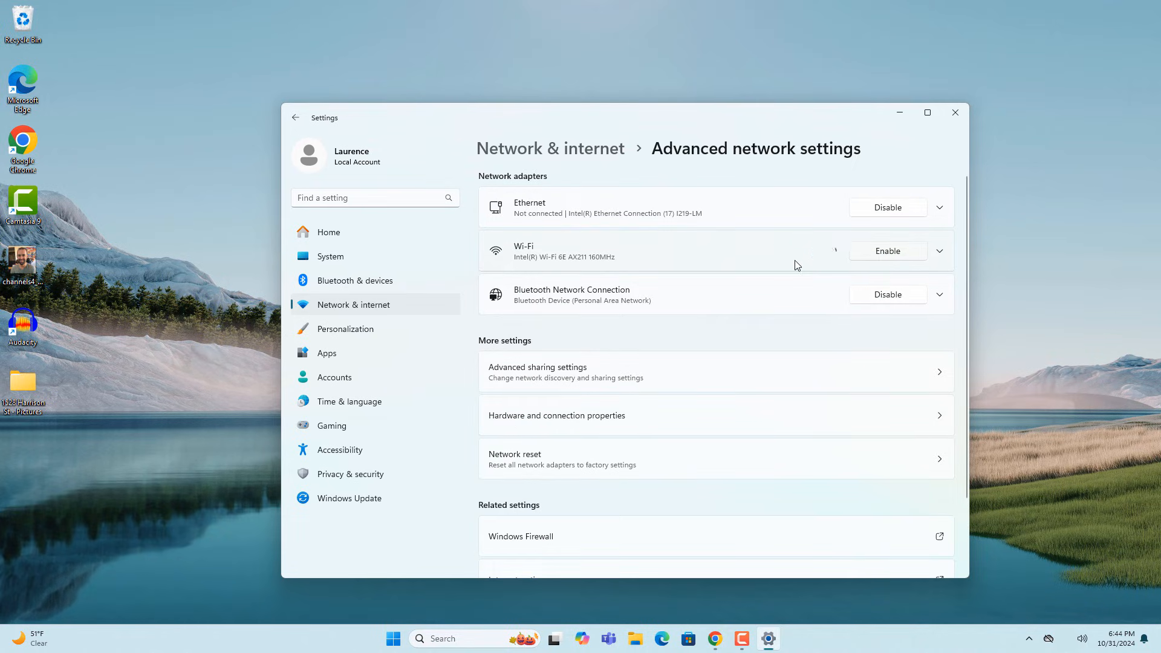
Step: Re-enable the Wi-Fi adapter so it reconnects to ARRIS-0D09, then close Settings
{"action": "left_click", "coordinate": [887, 250]}
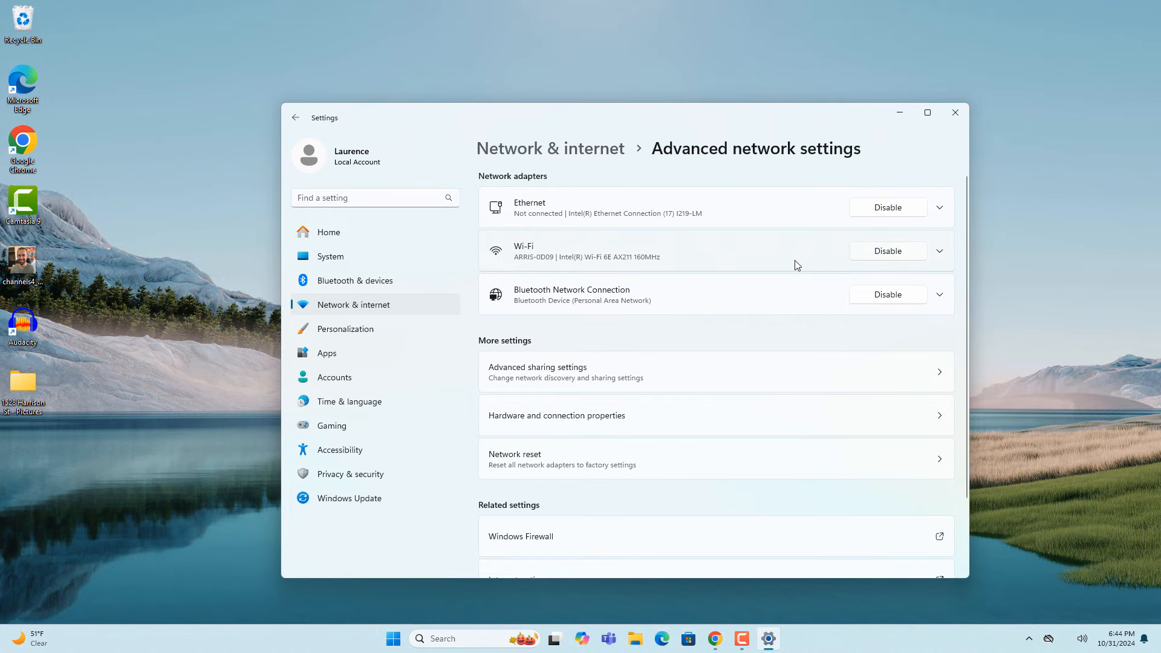
{"action": "left_click", "coordinate": [954, 112]}
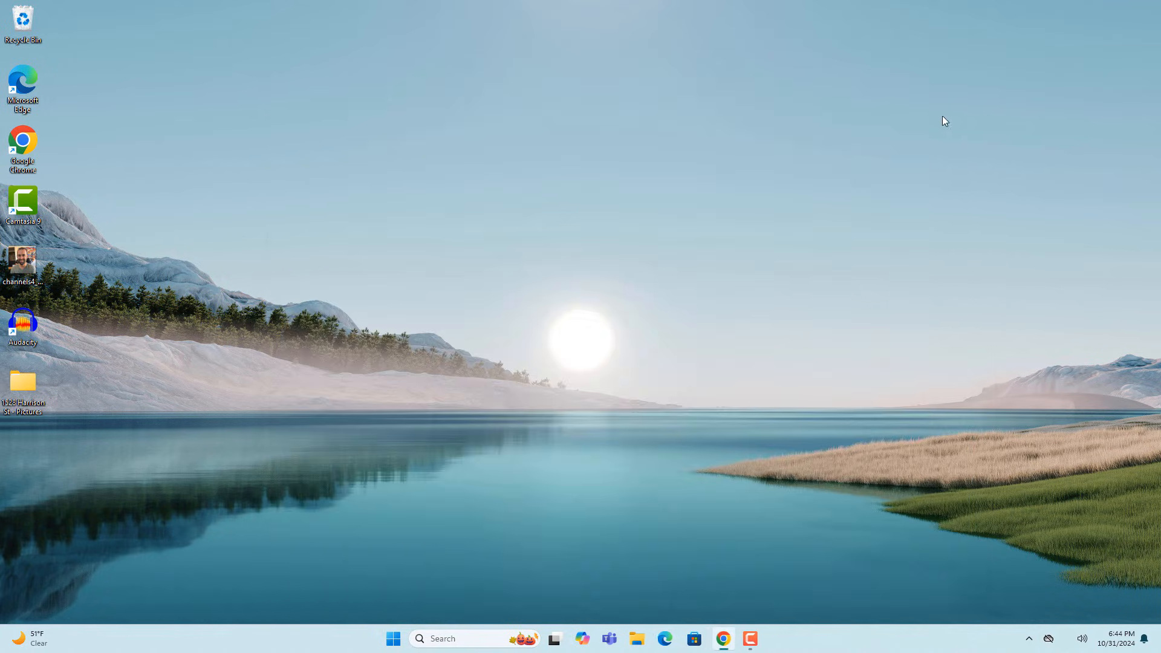
Step: Search Start for 'Network connections' and launch the Control Panel applet
{"action": "left_click", "coordinate": [393, 639]}
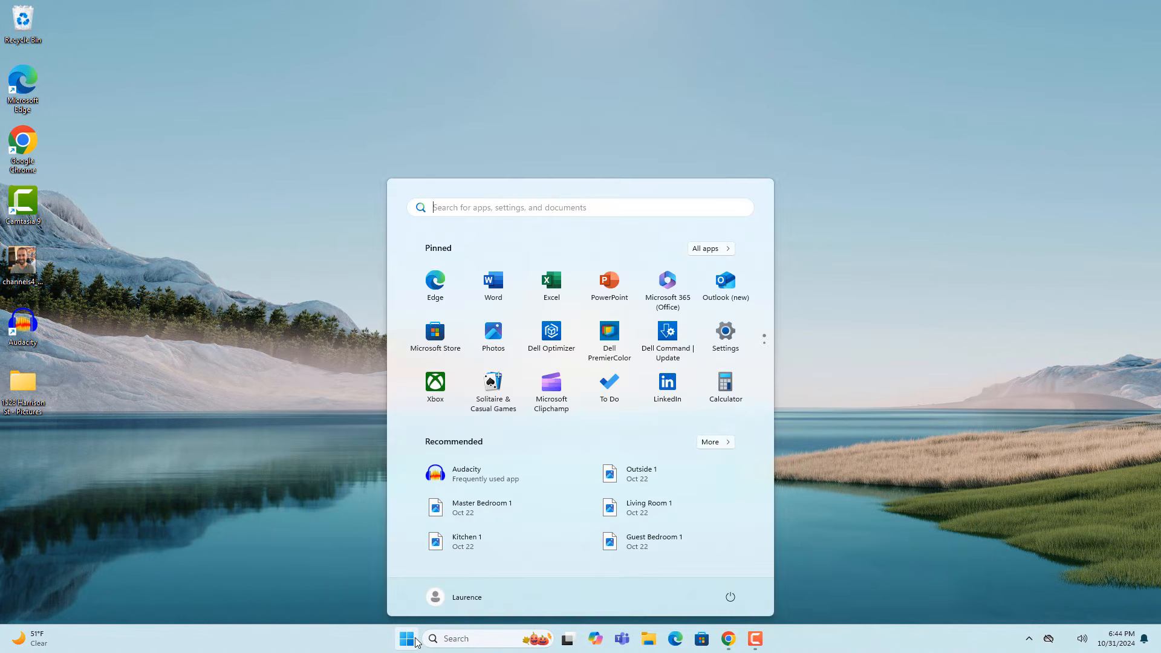
{"action": "type", "text": "Netw"}
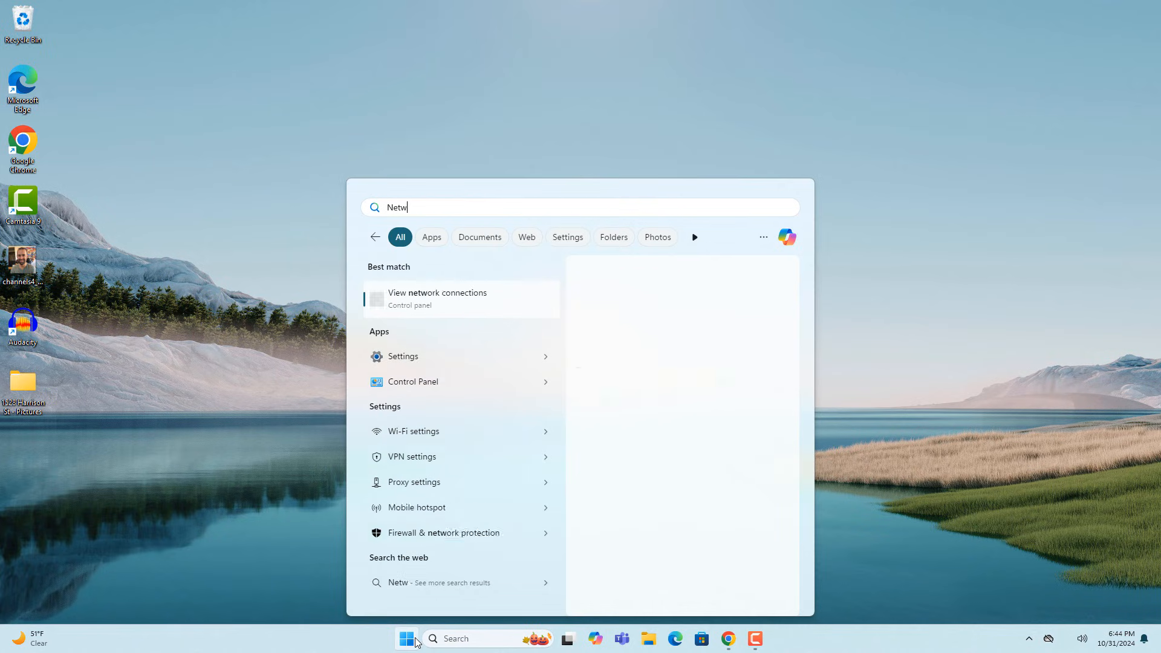
{"action": "type", "text": "ork connec"}
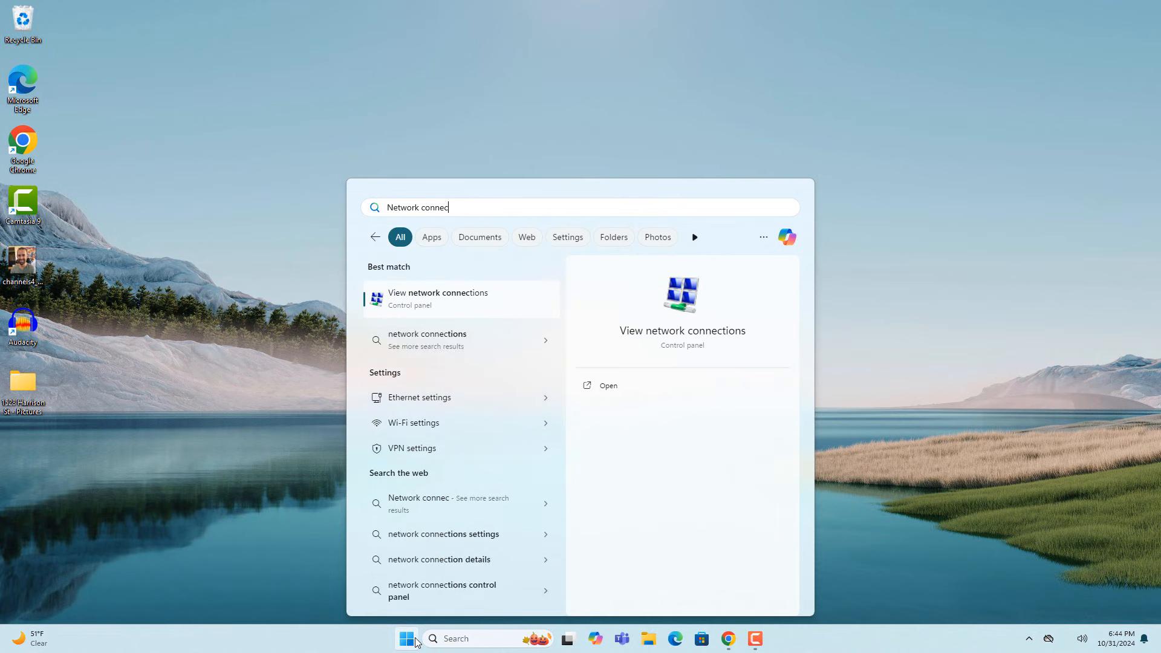
{"action": "type", "text": "tions"}
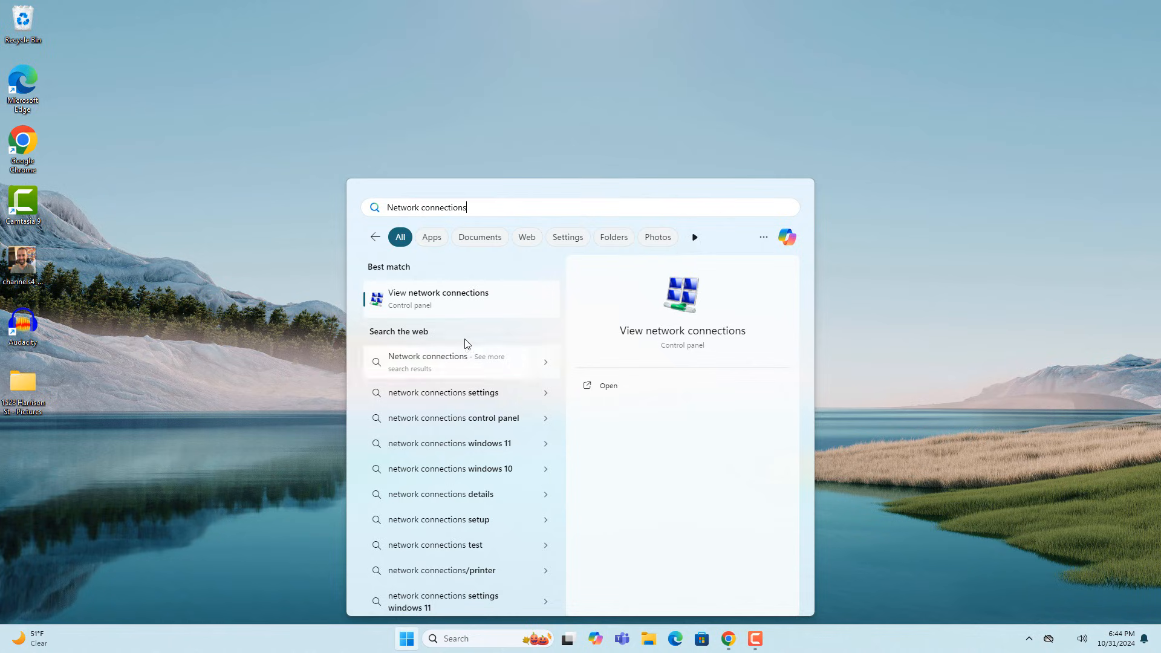
{"action": "left_click", "coordinate": [438, 299]}
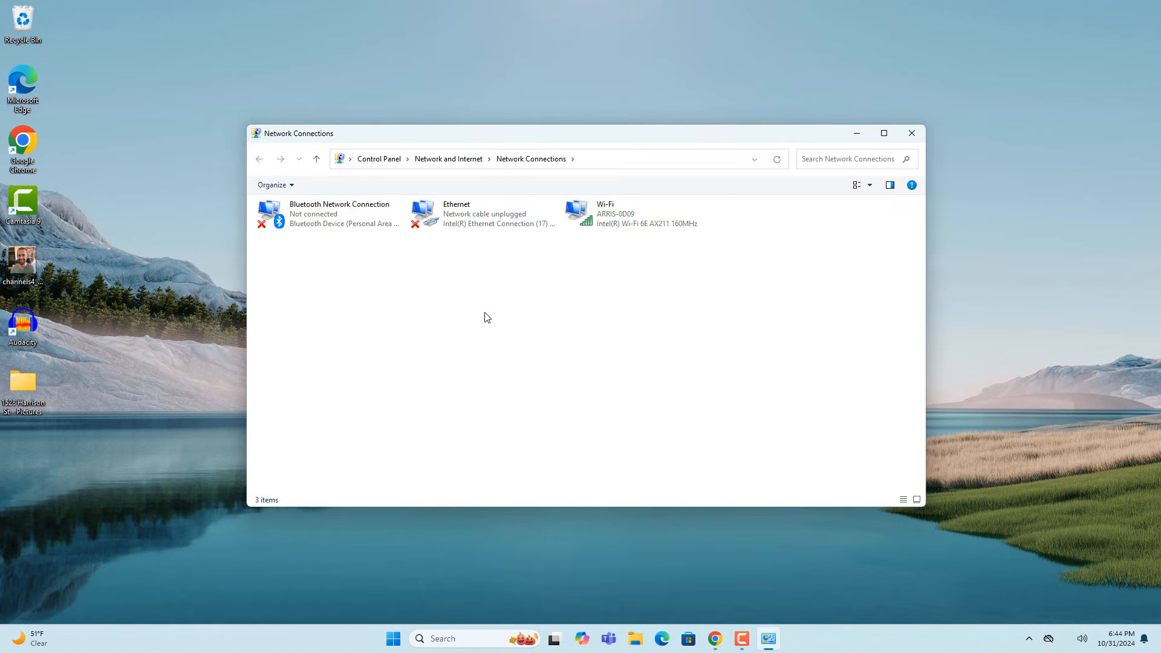
Step: Disable and re-enable the Wi-Fi adapter so it reconnects to ARRIS-0D09
{"action": "right_click", "coordinate": [635, 214]}
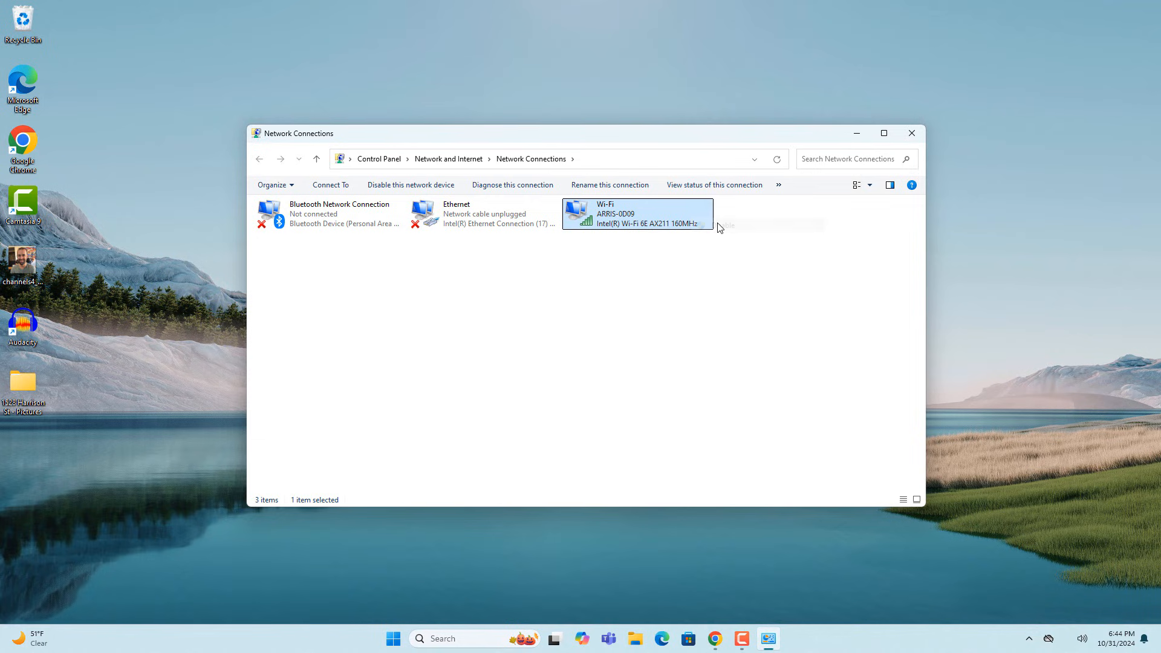
{"action": "left_click", "coordinate": [410, 184]}
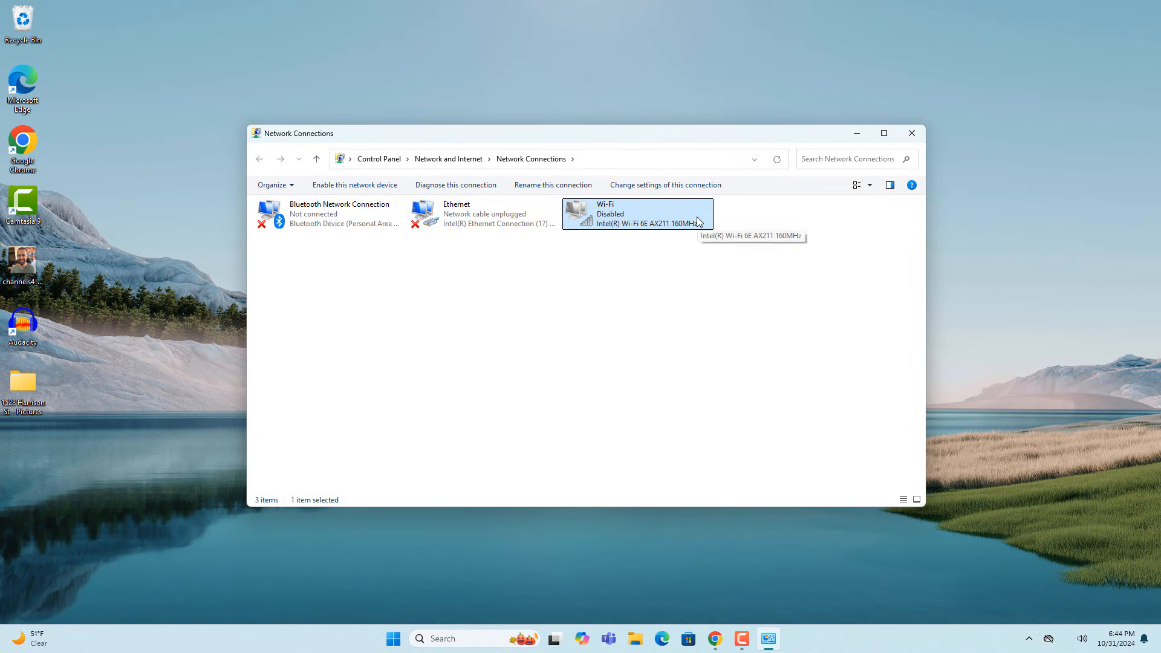
{"action": "left_click", "coordinate": [354, 184]}
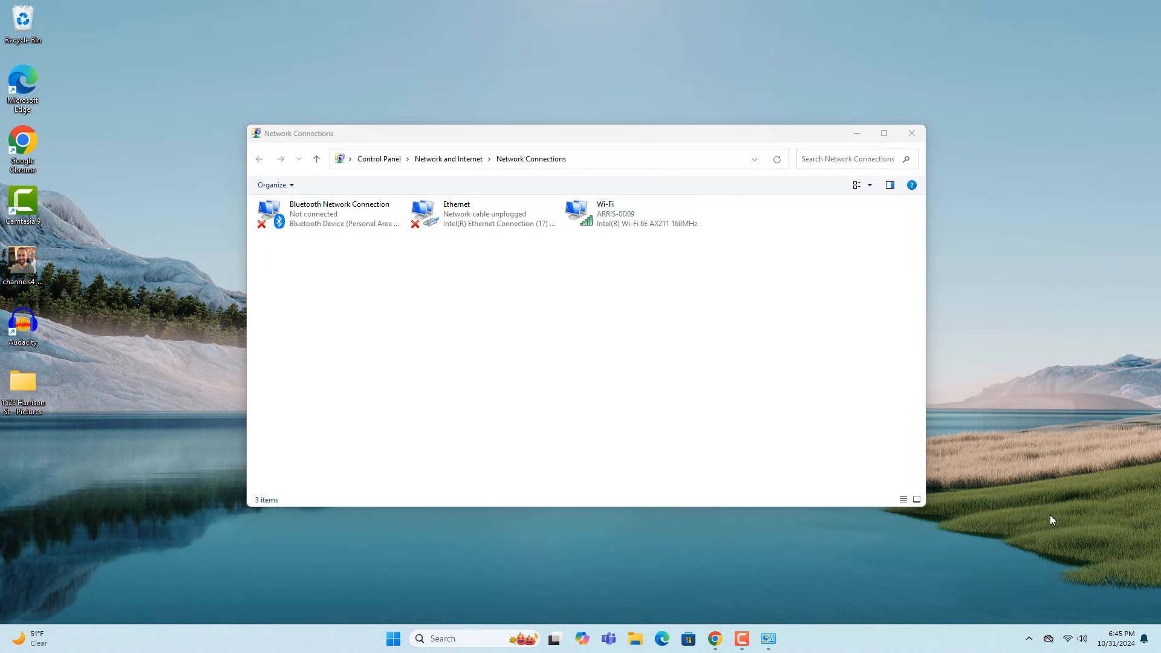
Step: Confirm Quick Settings shows Wi-Fi on ARRIS-0D09, then close Network Connections
{"action": "left_click", "coordinate": [1073, 637]}
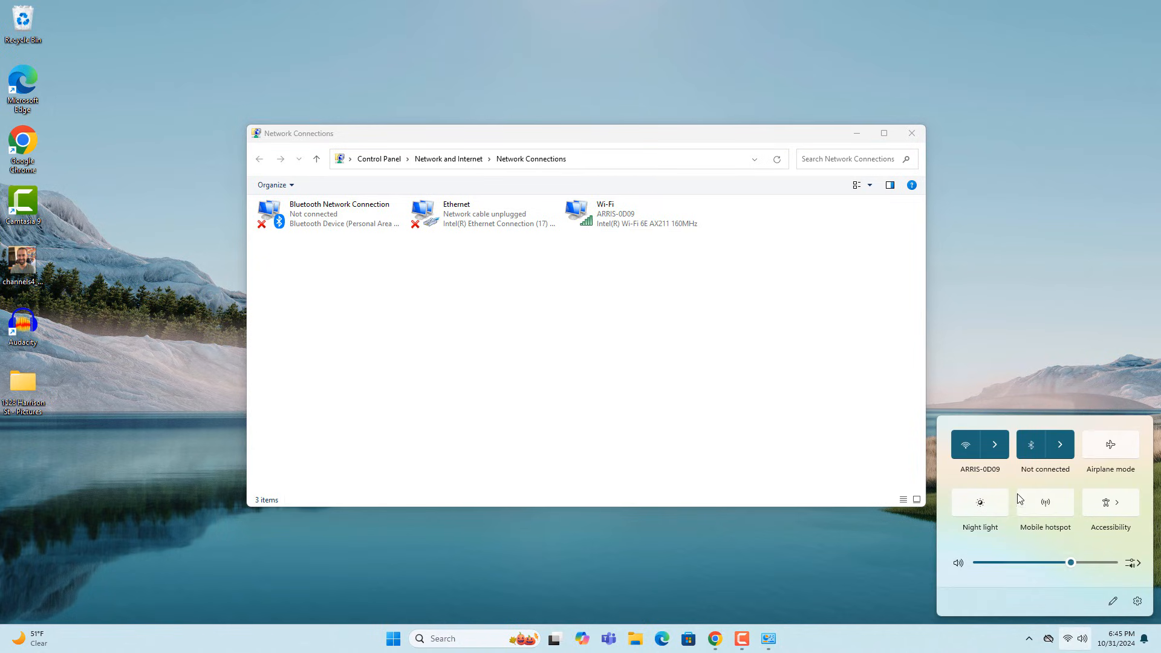
{"action": "mouse_move", "coordinate": [979, 471]}
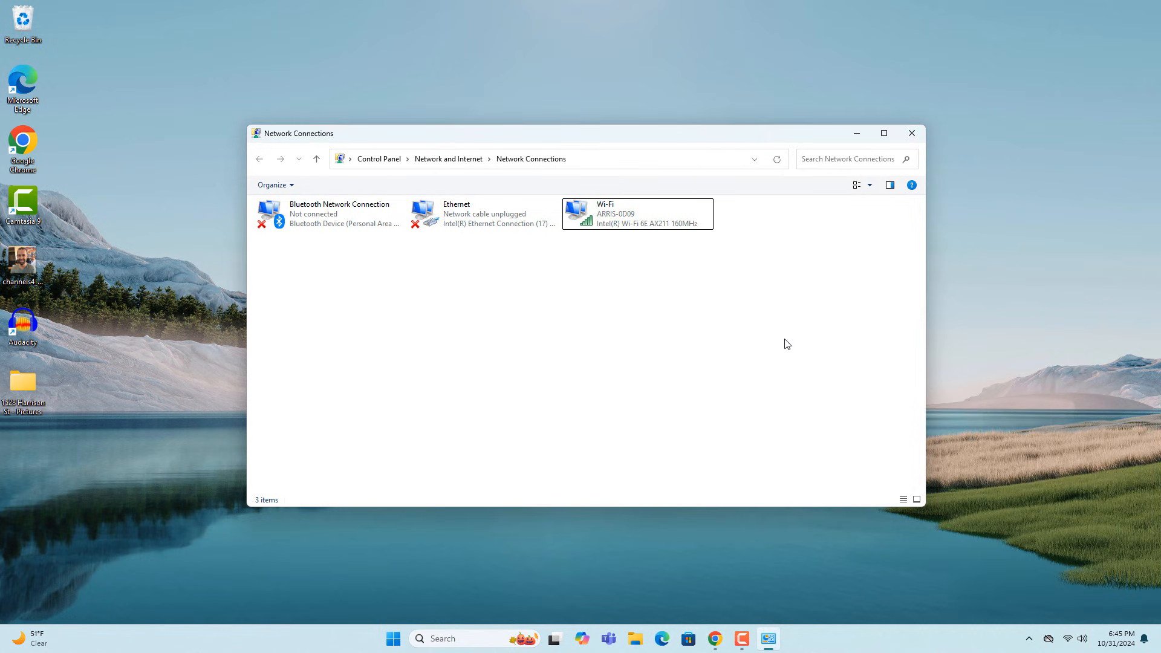
{"action": "mouse_move", "coordinate": [879, 212]}
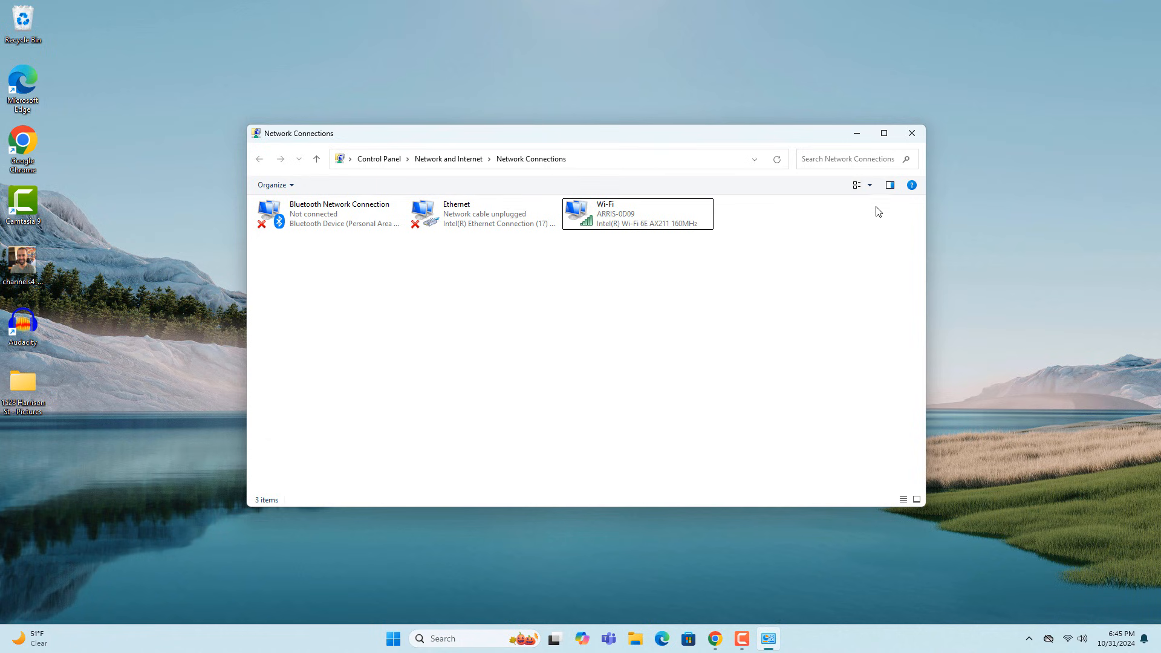
{"action": "left_click", "coordinate": [911, 133]}
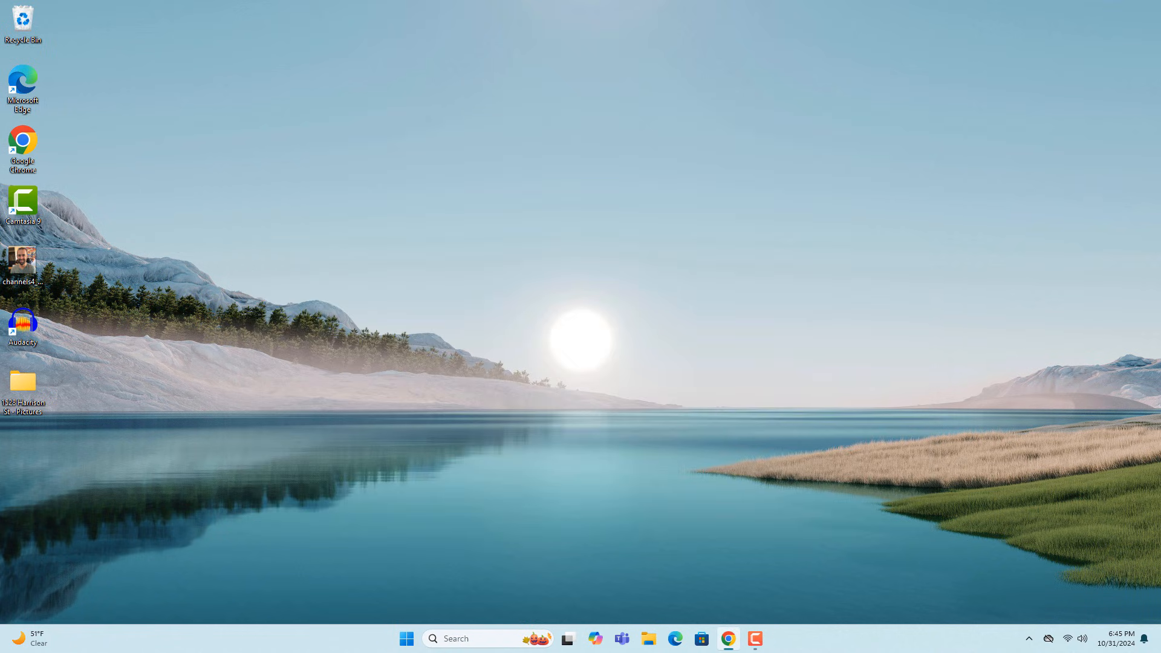